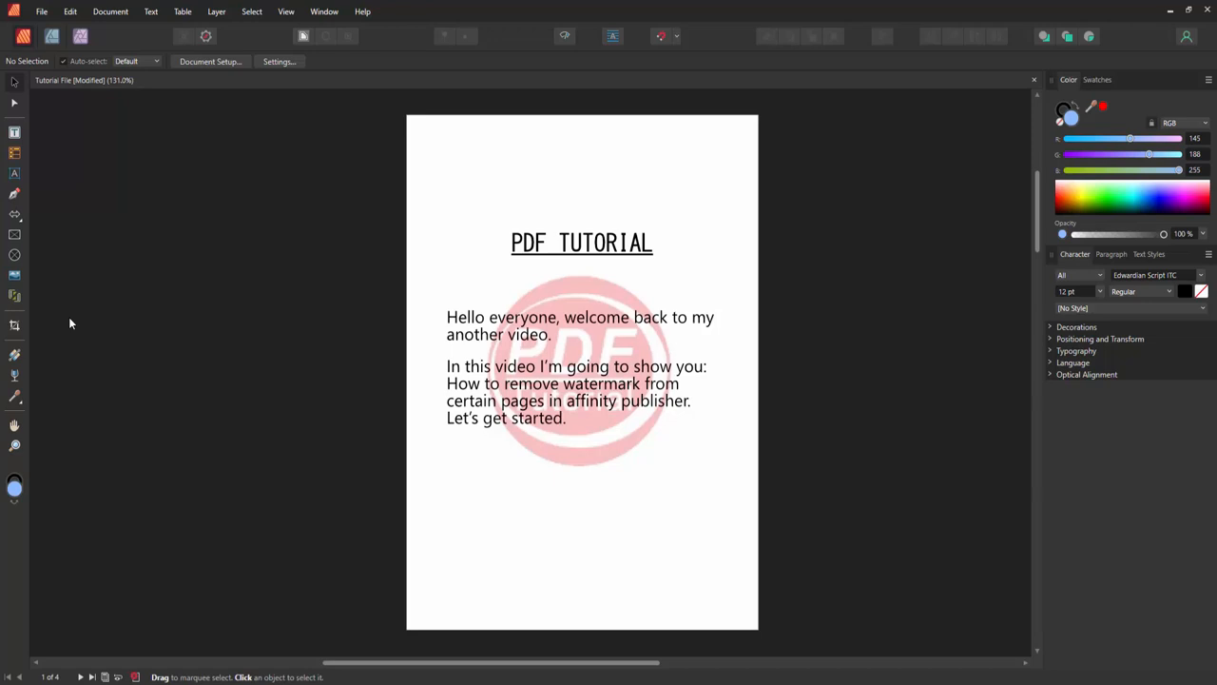
Show the Pages panel from the Window menu to display page thumbnails.
click(325, 12)
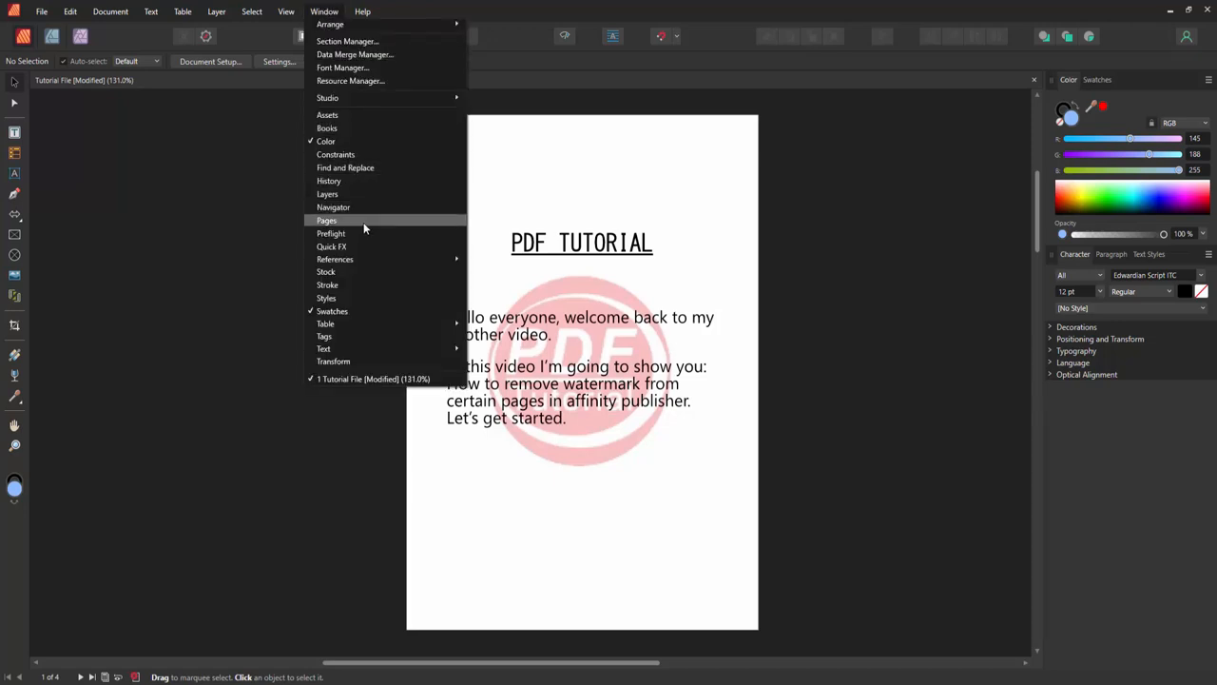
click(326, 220)
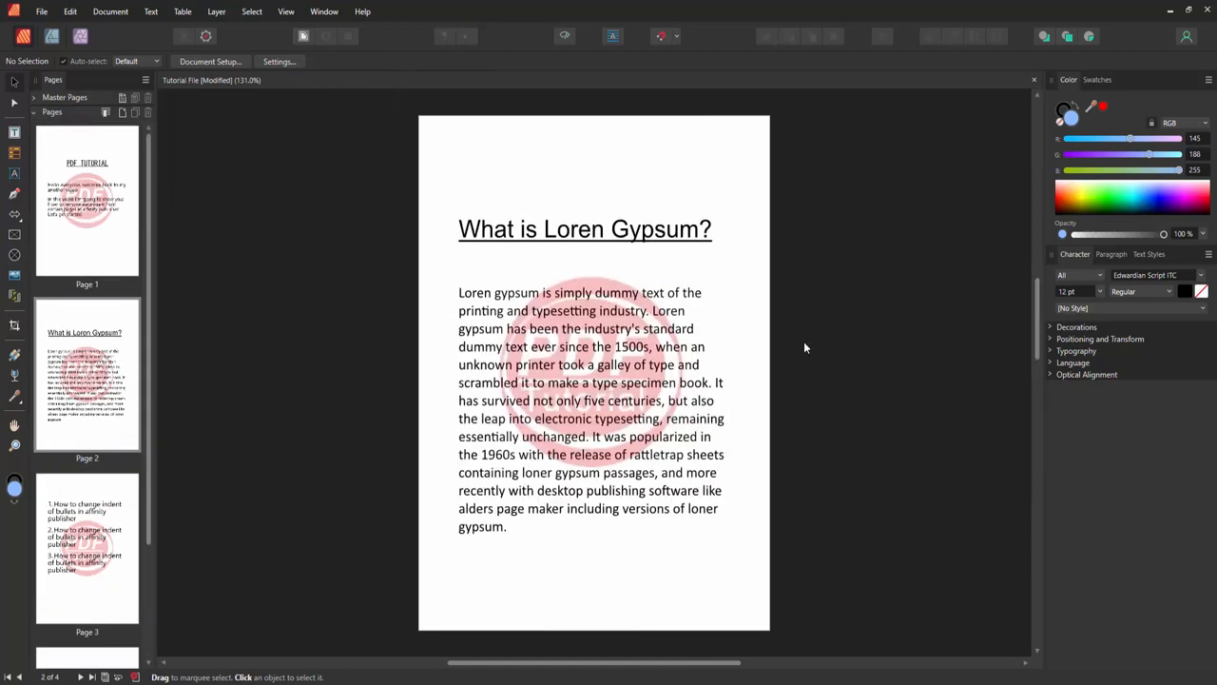